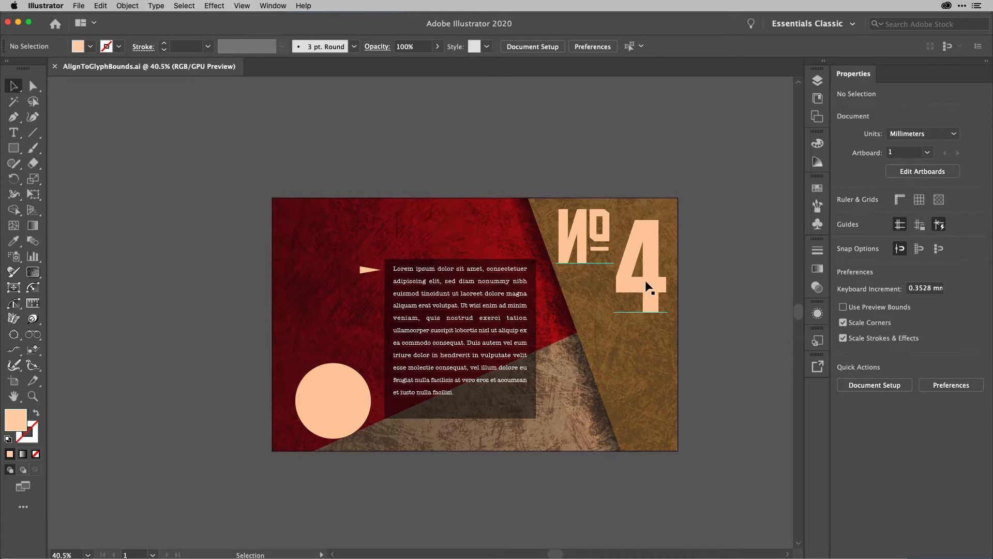
Step: Top-align the peach circle with the No 4 text frame, then nudge the circle down beside the arrow
{"action": "left_click", "coordinate": [642, 289]}
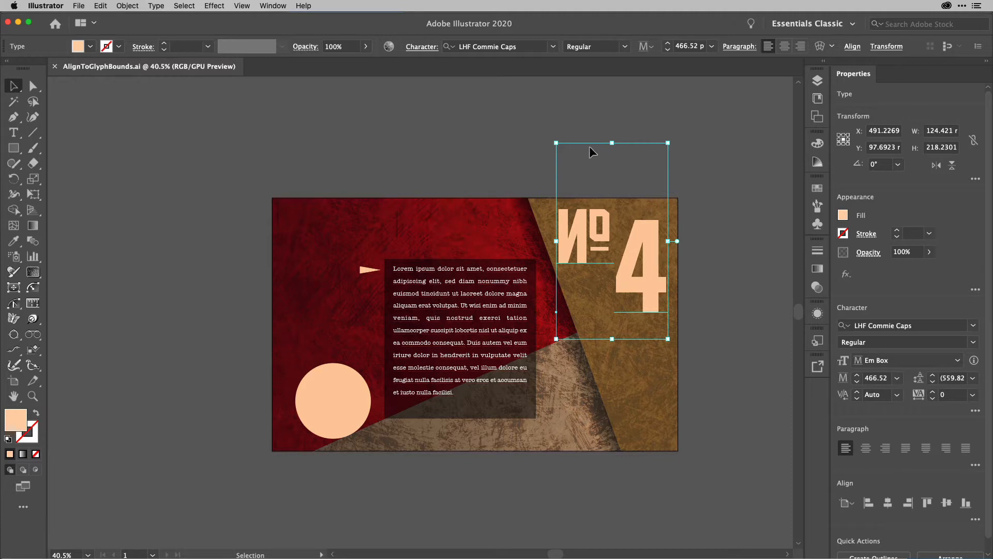
{"action": "mouse_move", "coordinate": [656, 241]}
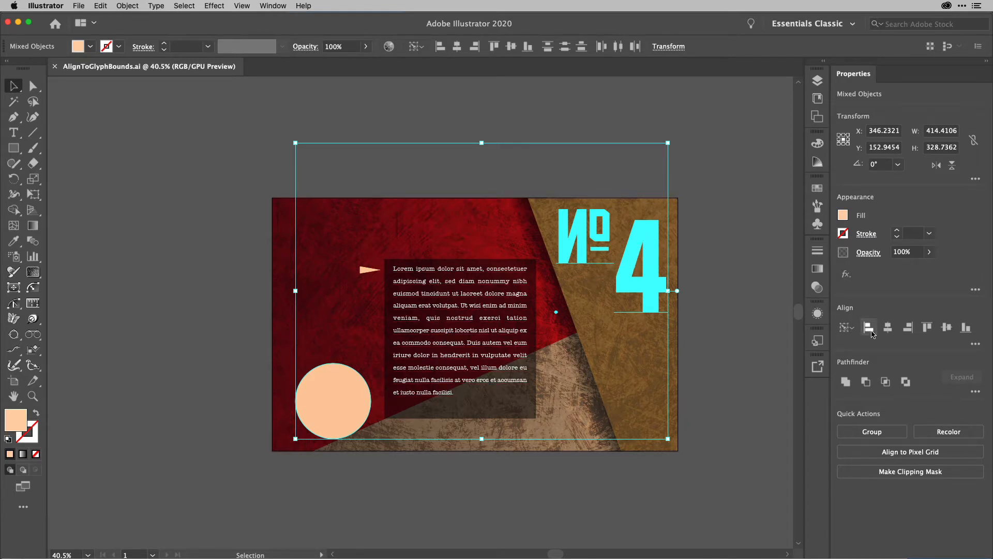
{"action": "left_click", "coordinate": [927, 328]}
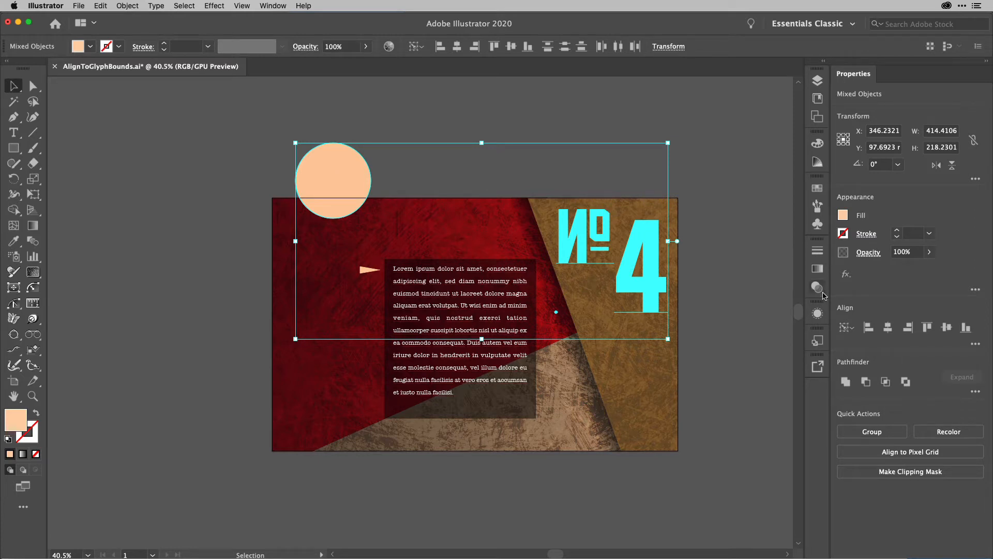
{"action": "left_click_drag", "start_coordinate": [332, 179], "coordinate": [332, 301]}
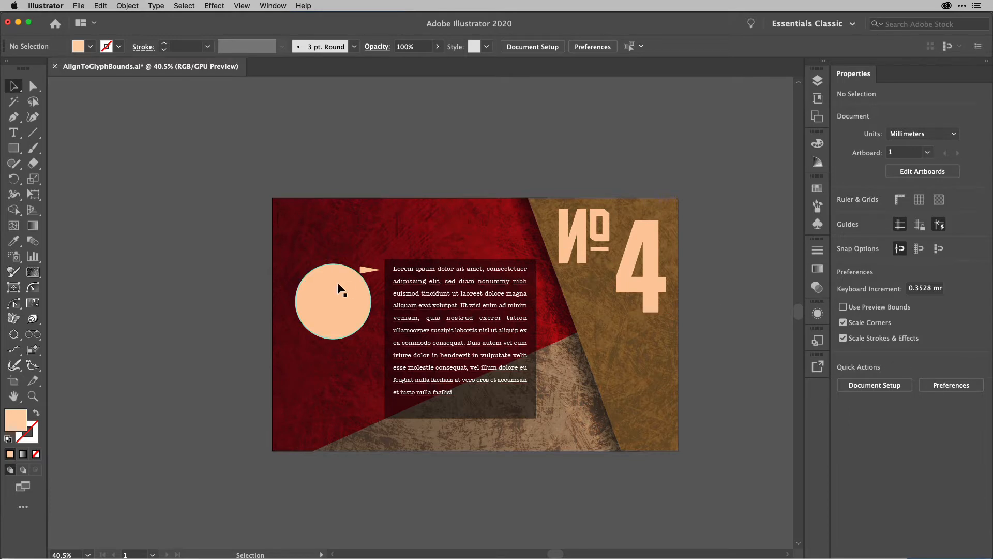
Step: Drag the peach circle back down to its original lower-left spot on the poster
{"action": "left_click", "coordinate": [755, 218]}
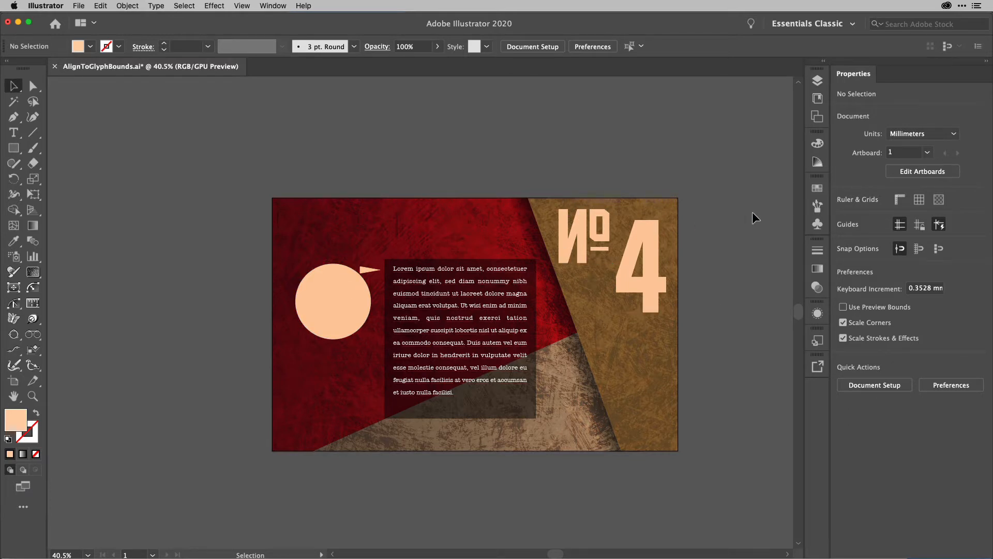
{"action": "left_click_drag", "start_coordinate": [332, 301], "coordinate": [332, 400]}
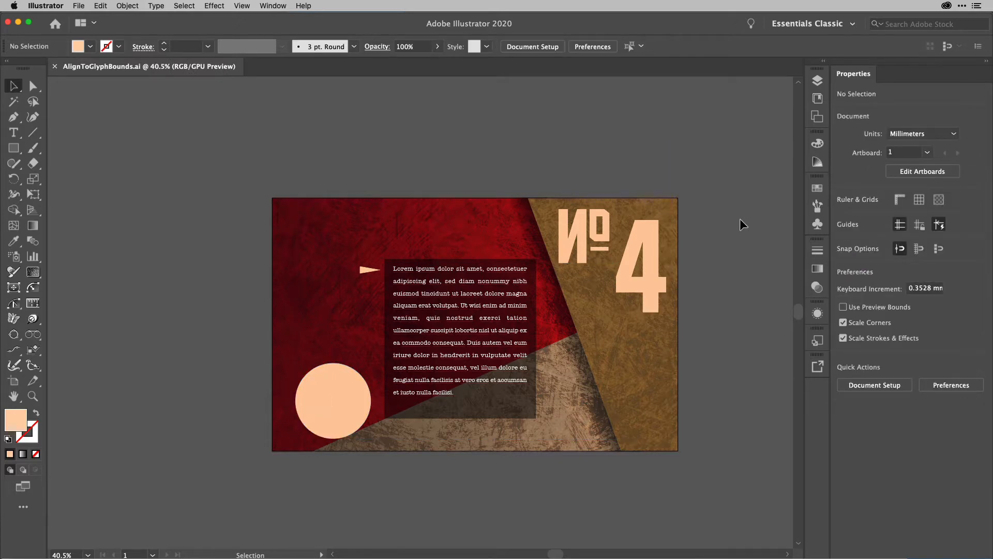
{"action": "mouse_move", "coordinate": [670, 239]}
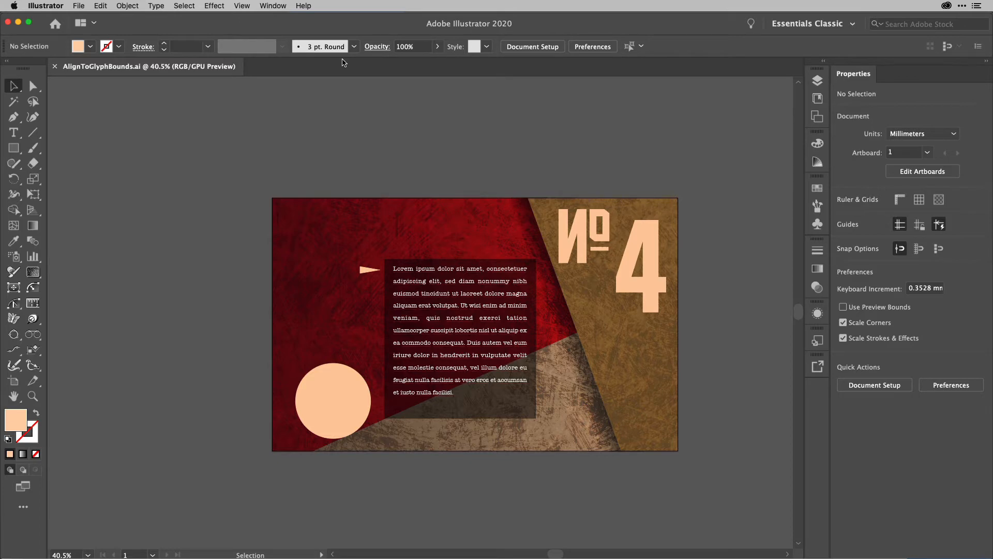
{"action": "left_click", "coordinate": [274, 7]}
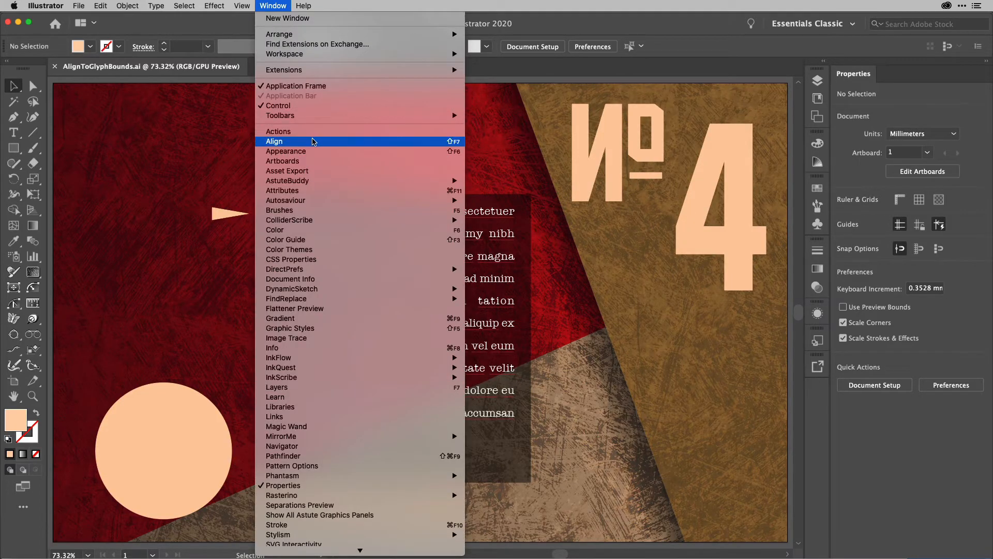
Step: Show the Align panel and enable Align to Glyph Bounds for point text from its options menu
{"action": "left_click", "coordinate": [274, 142]}
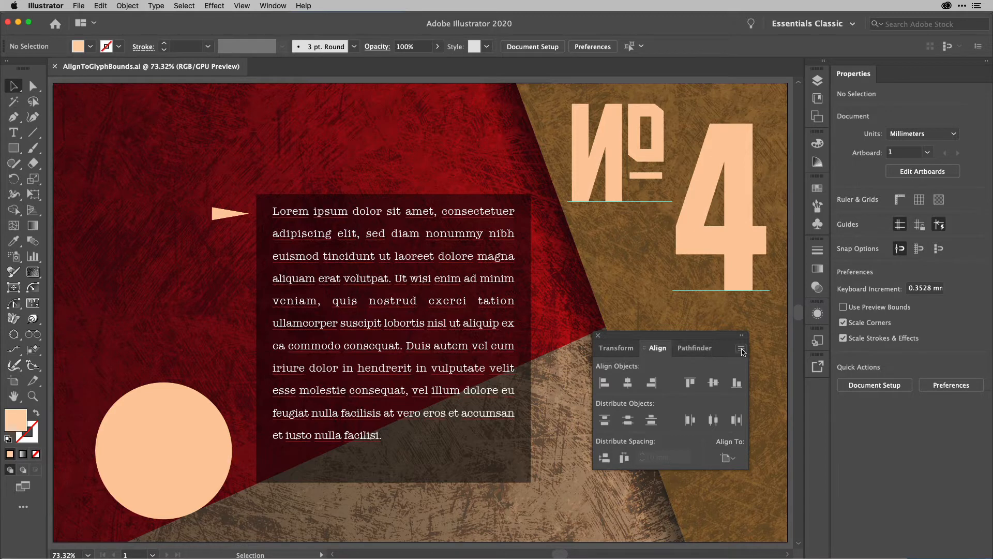
{"action": "left_click", "coordinate": [741, 335]}
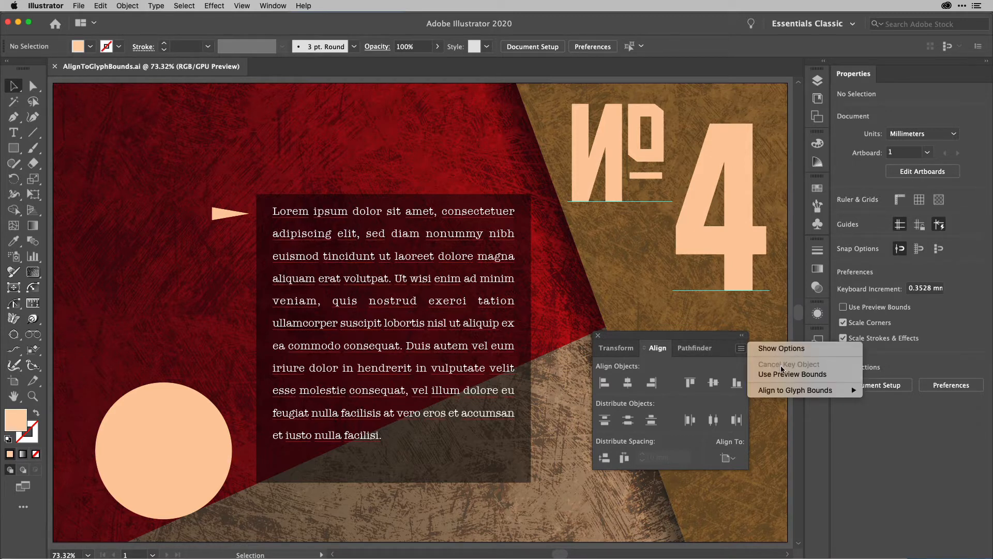
{"action": "mouse_move", "coordinate": [795, 390]}
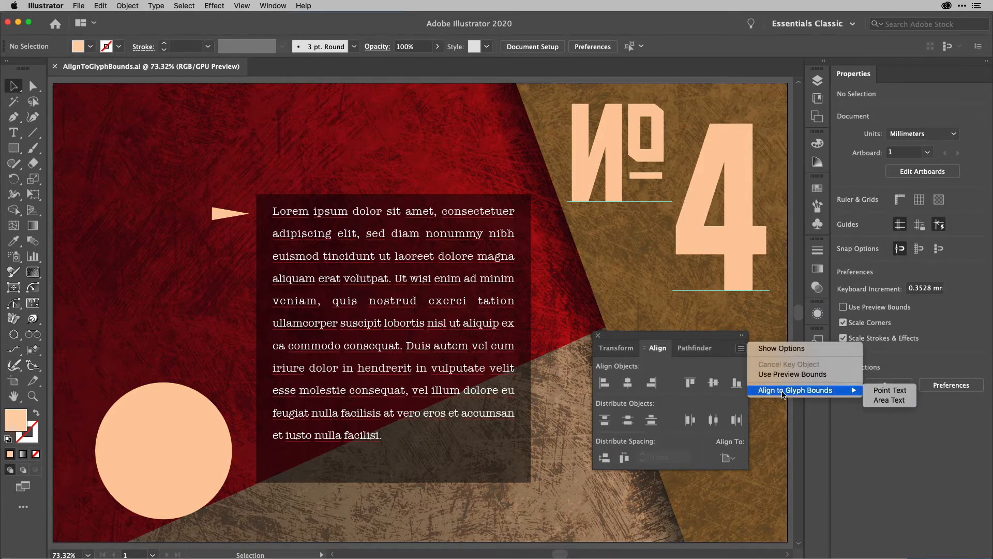
{"action": "mouse_move", "coordinate": [890, 390]}
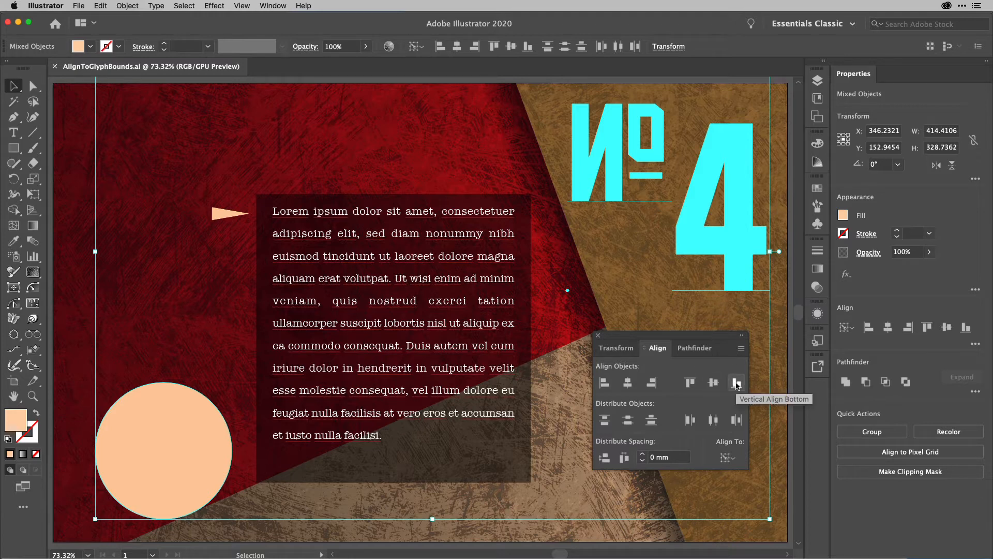
Step: Vertical Align Top so the circle's top matches the No 4 glyph tops, forming a speech bubble with the triangle
{"action": "left_click", "coordinate": [689, 382]}
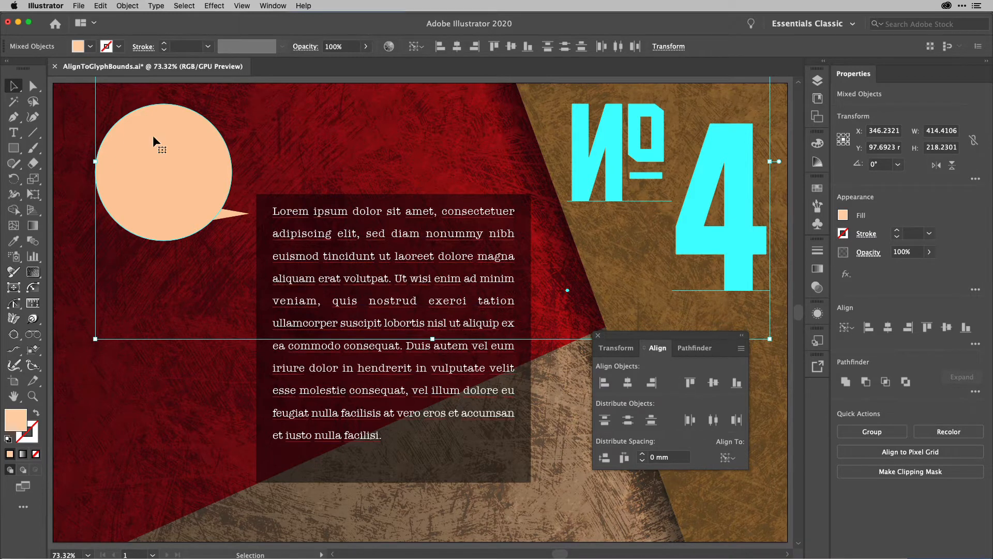
{"action": "mouse_move", "coordinate": [82, 103]}
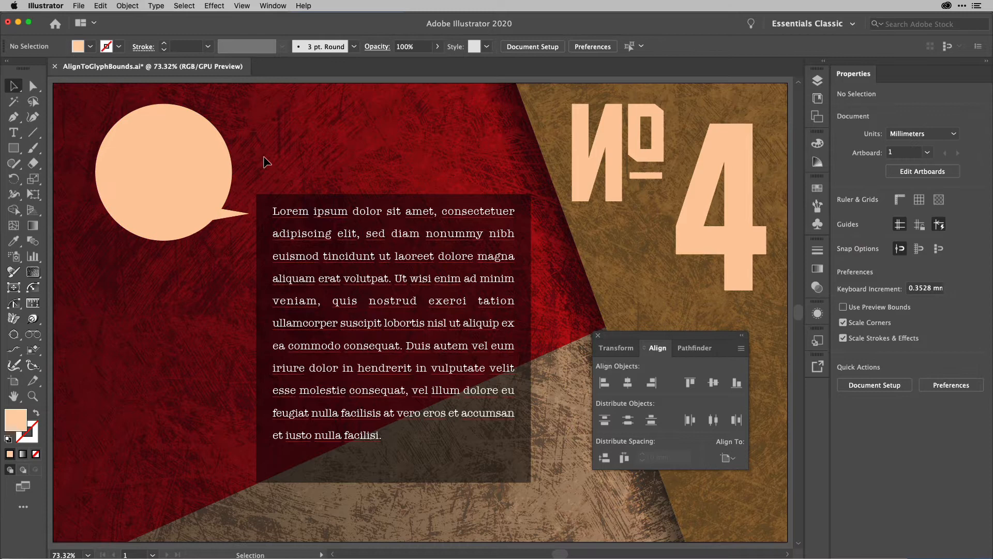
{"action": "left_click_drag", "start_coordinate": [164, 171], "coordinate": [456, 171]}
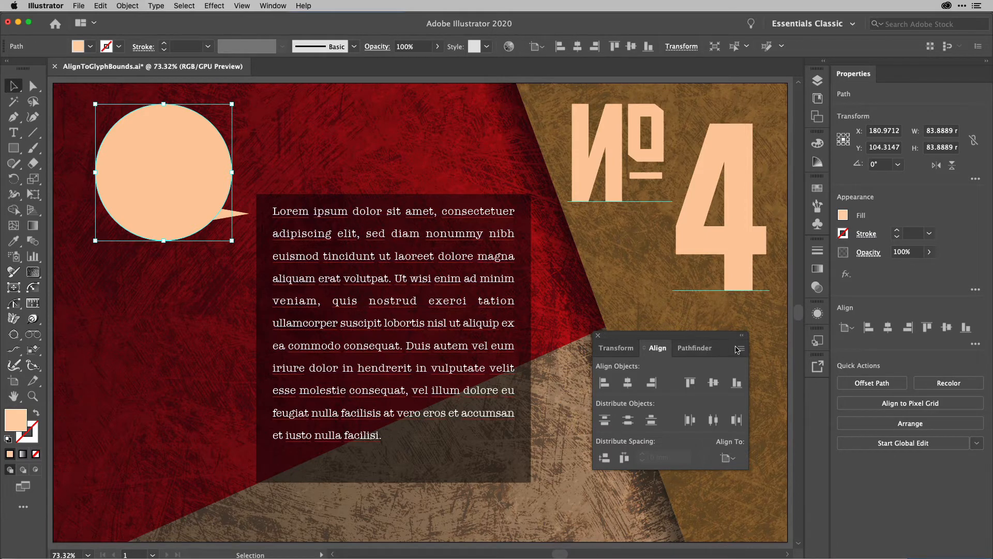
Step: Enable glyph-bounds alignment for area text and top-align the triangle arrow with the lorem ipsum's first line
{"action": "left_click", "coordinate": [741, 335]}
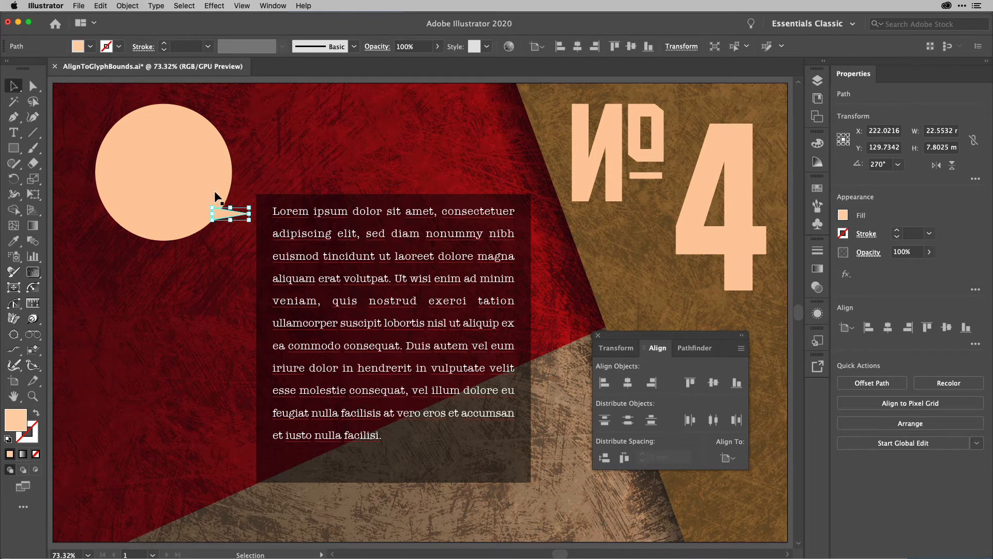
{"action": "left_click_drag", "start_coordinate": [163, 170], "coordinate": [163, 430]}
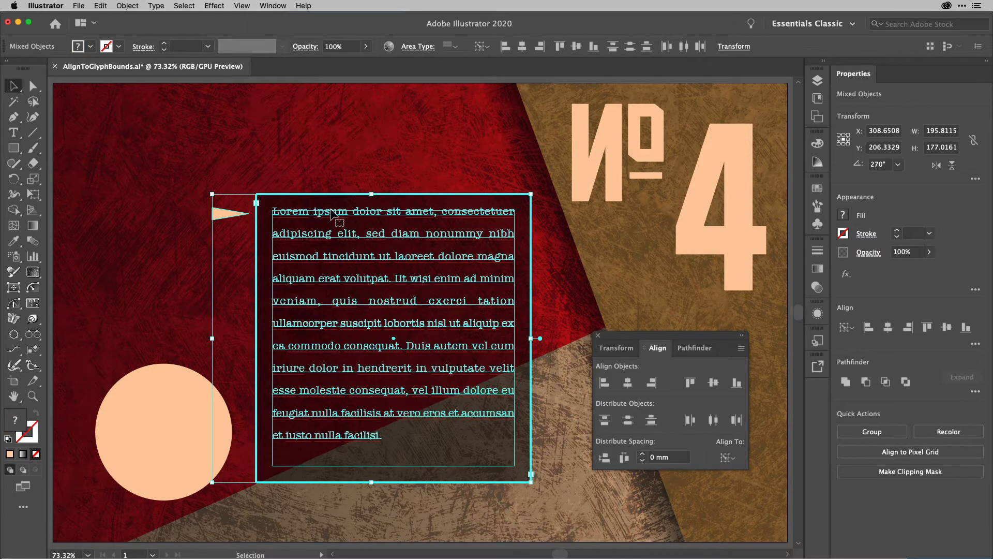
{"action": "mouse_move", "coordinate": [589, 329]}
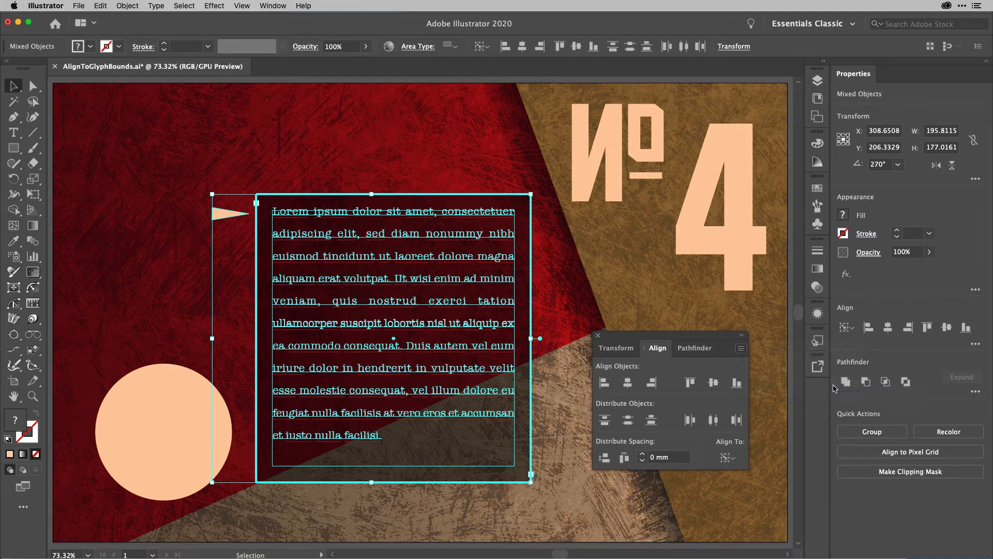
{"action": "mouse_move", "coordinate": [690, 382]}
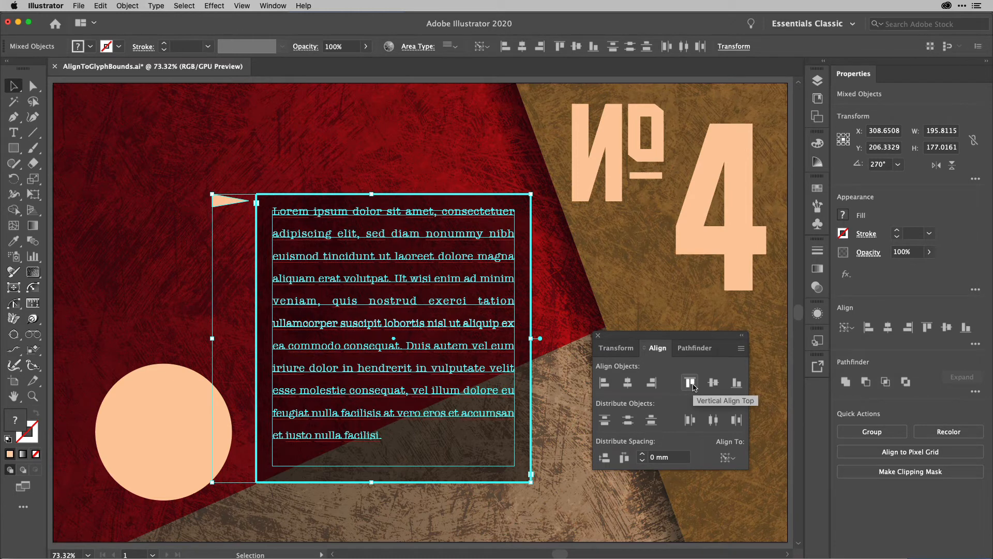
{"action": "left_click", "coordinate": [741, 351]}
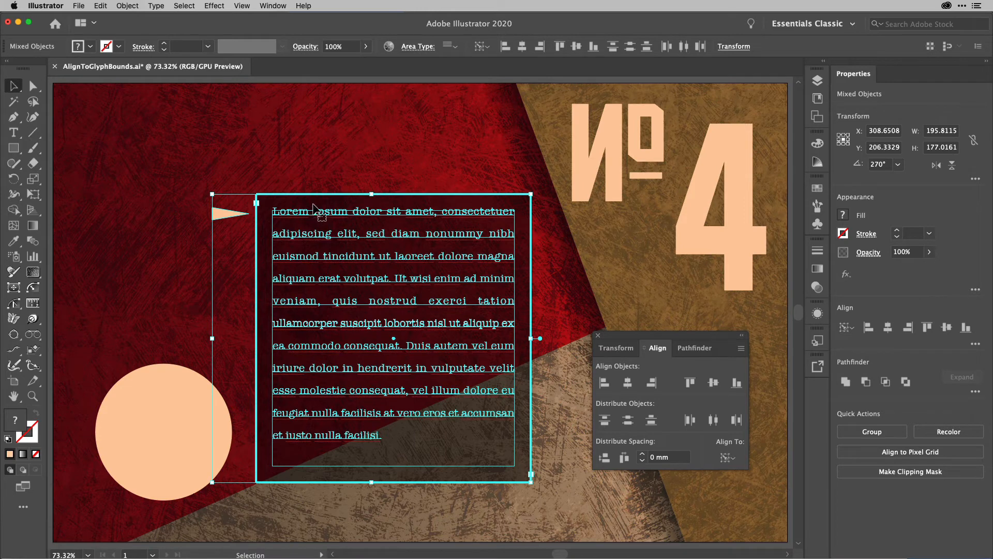
{"action": "left_click", "coordinate": [366, 179]}
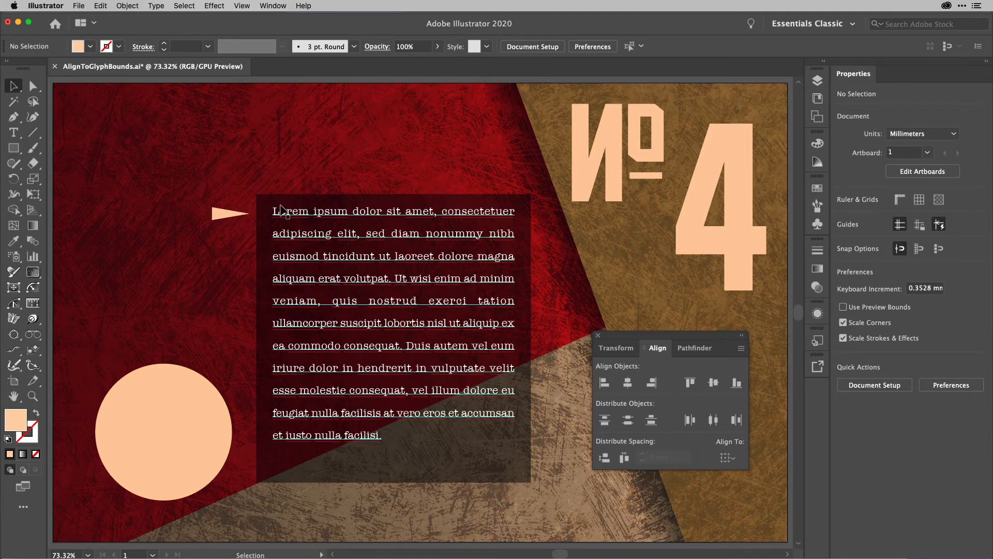
Step: Rotate the lorem ipsum area text block about 14 degrees counterclockwise across the poster
{"action": "left_click", "coordinate": [227, 214]}
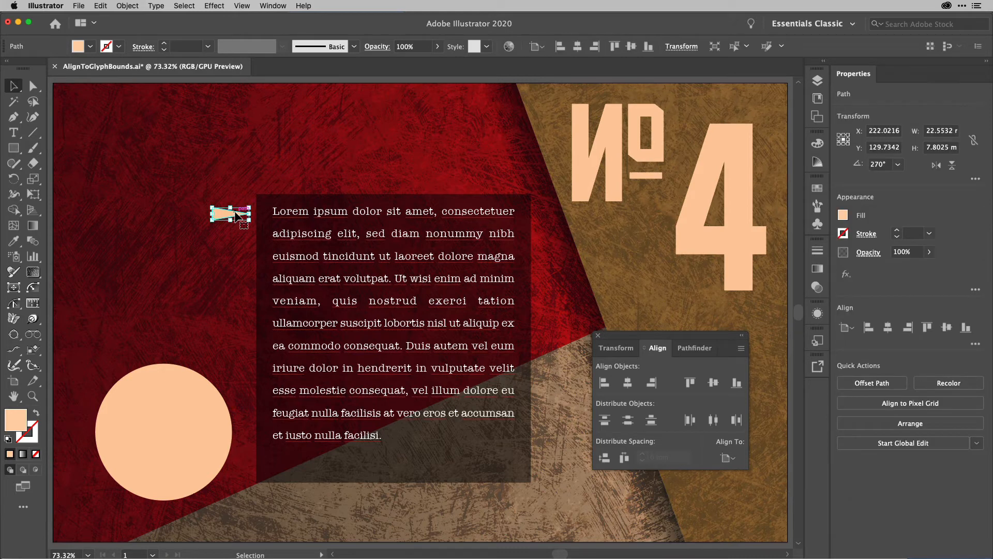
{"action": "left_click", "coordinate": [597, 335]}
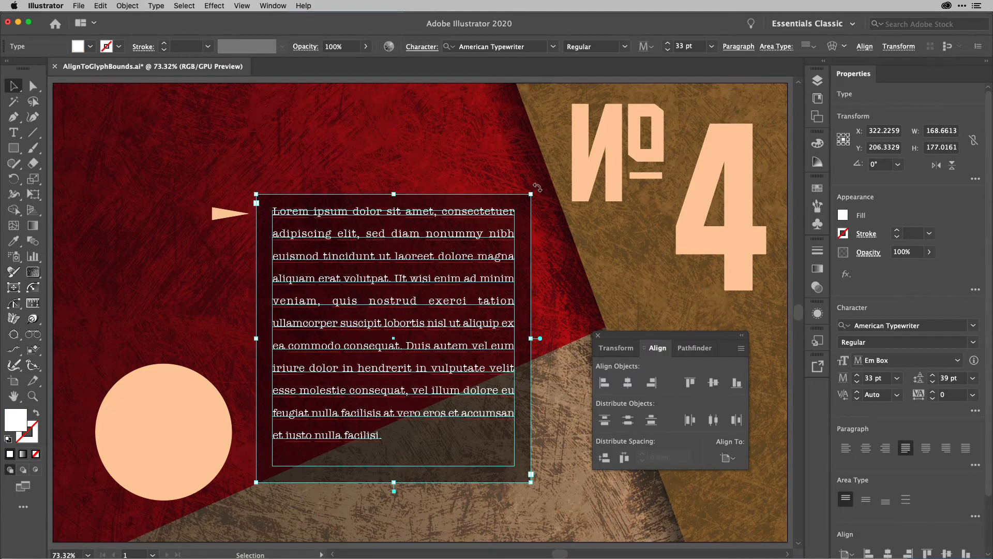
{"action": "left_click_drag", "start_coordinate": [537, 187], "coordinate": [520, 168]}
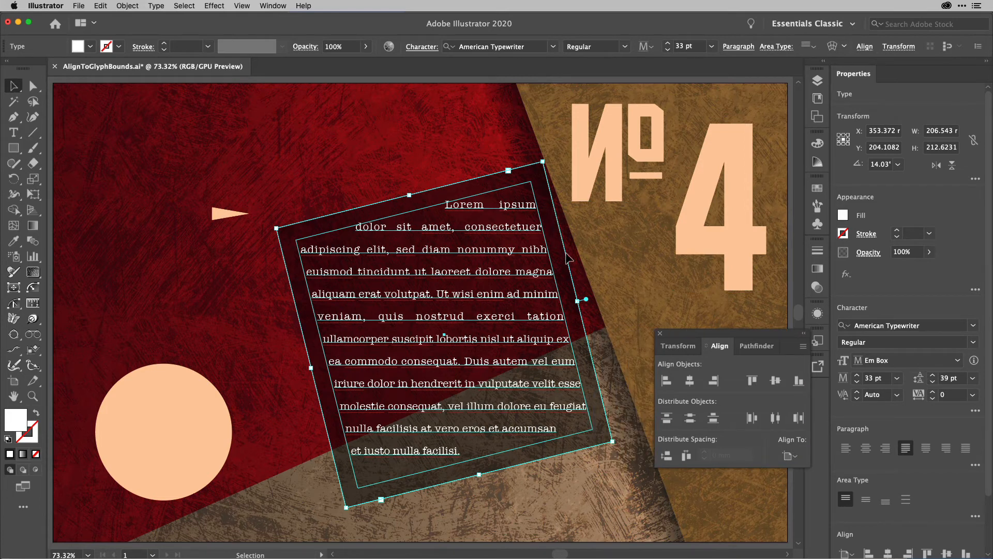
{"action": "left_click", "coordinate": [483, 134]}
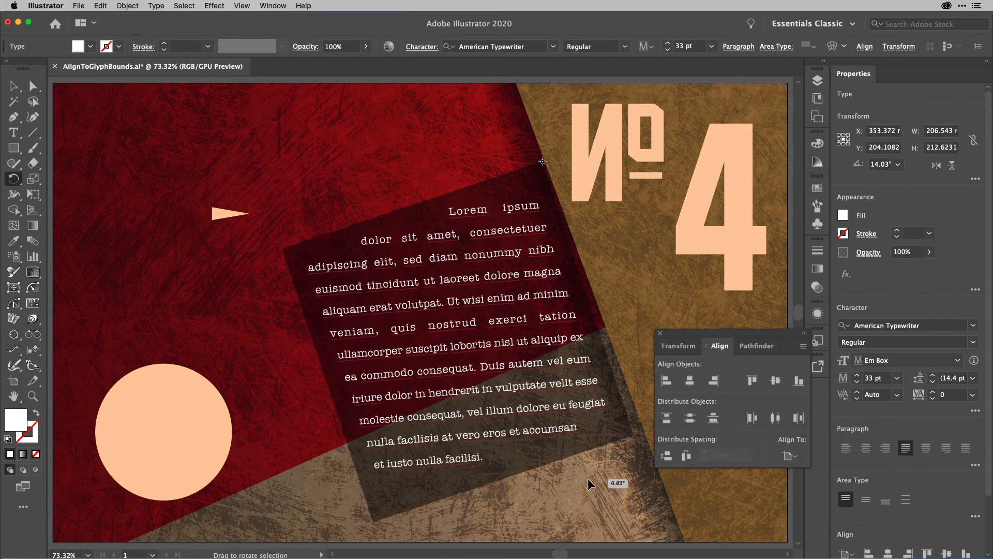
{"action": "left_click_drag", "start_coordinate": [589, 485], "coordinate": [600, 486]}
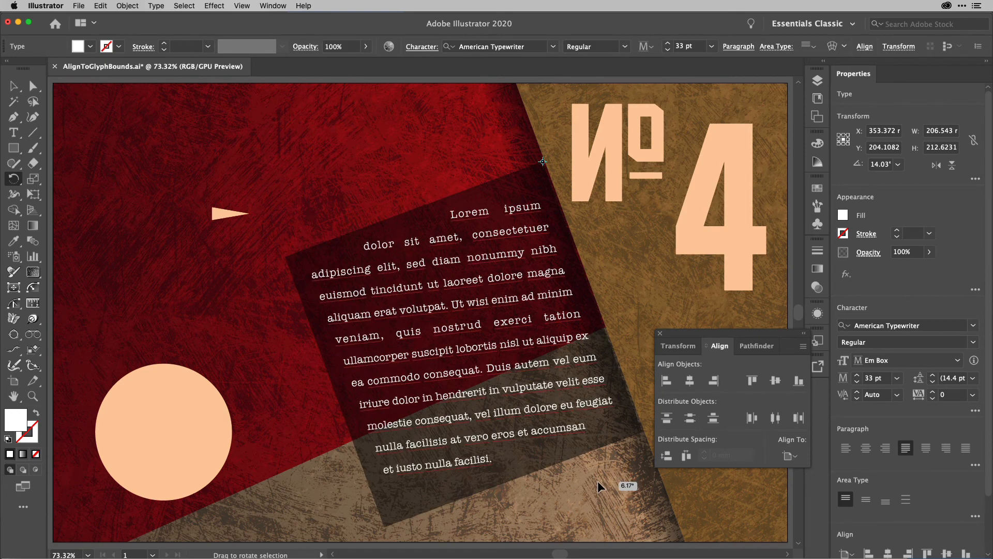
{"action": "left_click_drag", "start_coordinate": [602, 485], "coordinate": [602, 485]}
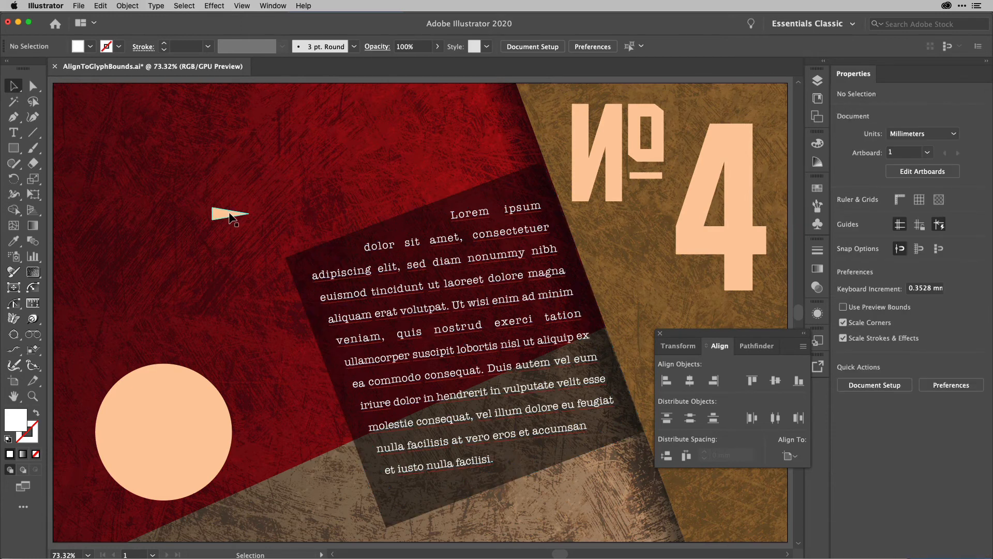
Step: With the rotated text as key object, Horizontal Align Left the arrow to the text's leftmost glyphs
{"action": "left_click", "coordinate": [230, 214]}
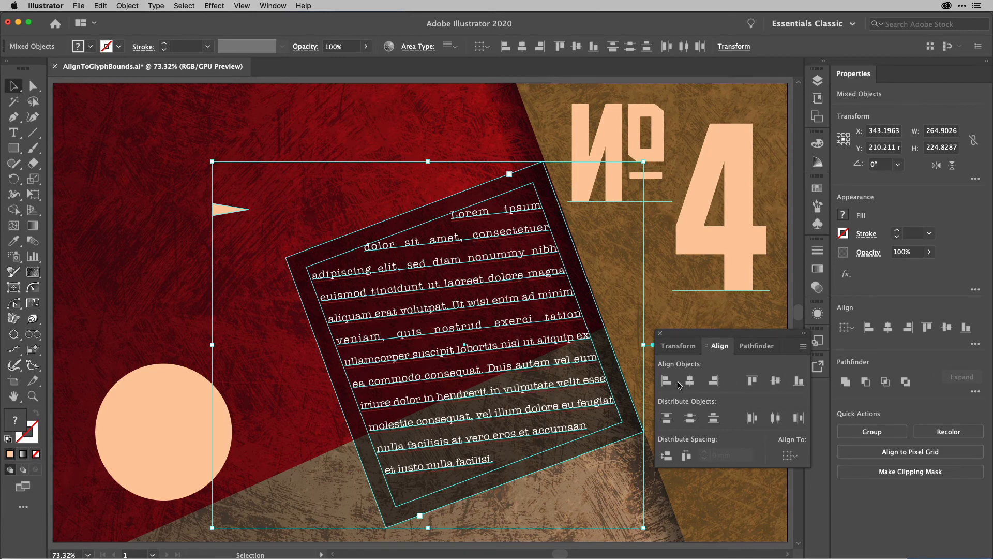
{"action": "left_click", "coordinate": [665, 381]}
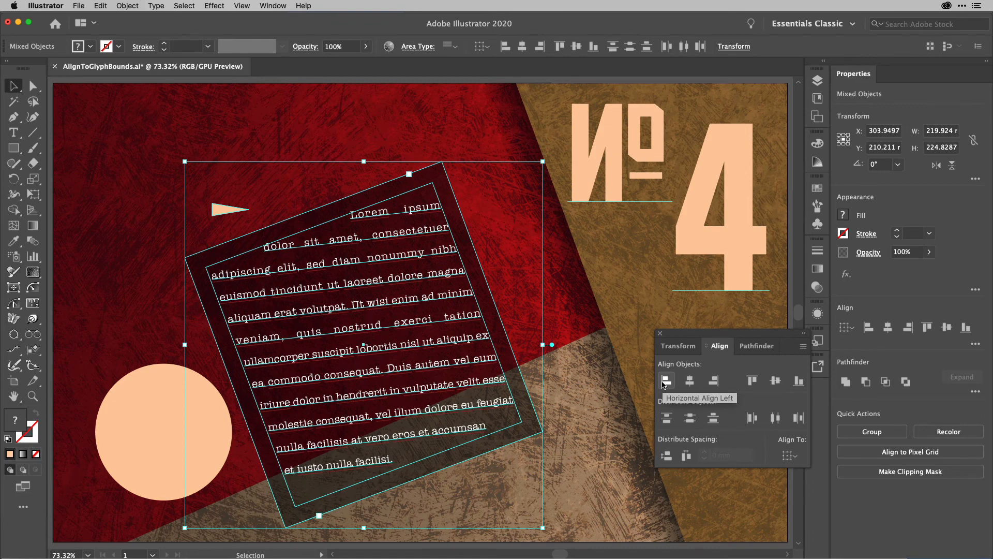
{"action": "left_click", "coordinate": [665, 380]}
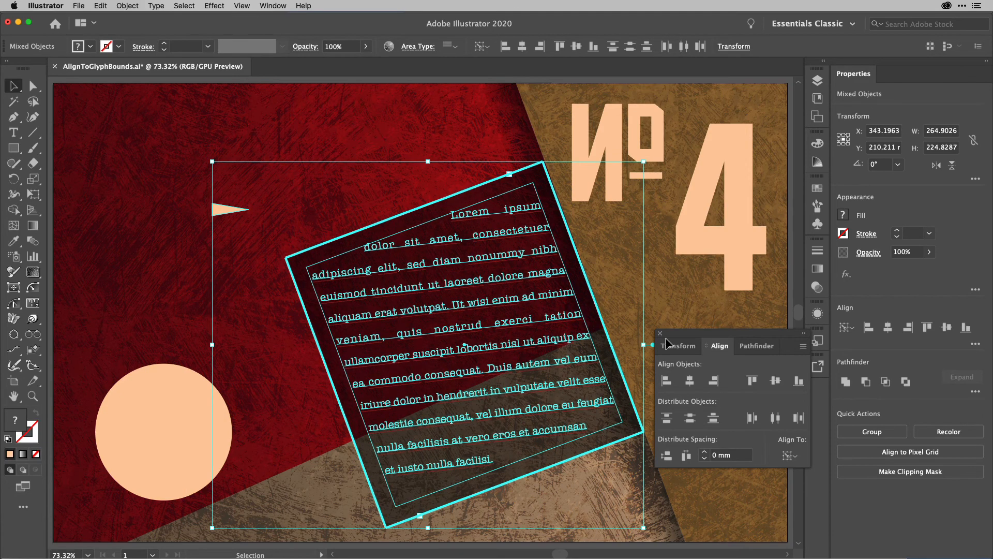
{"action": "left_click", "coordinate": [666, 379]}
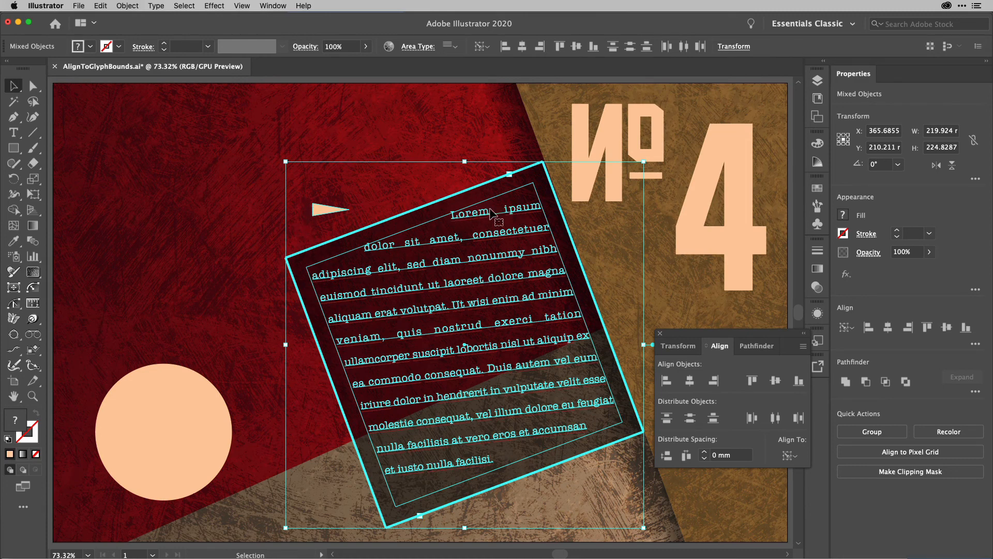
{"action": "left_click", "coordinate": [445, 145]}
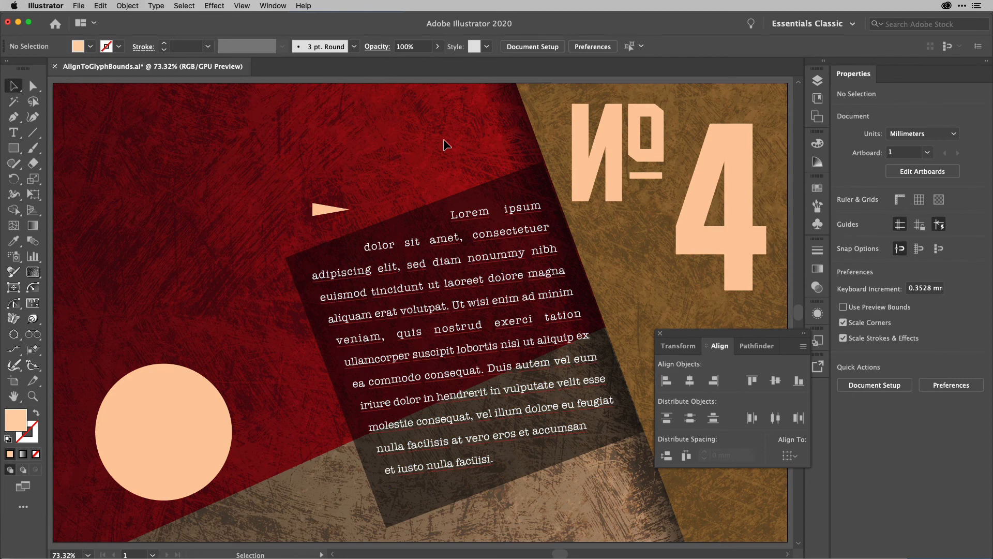